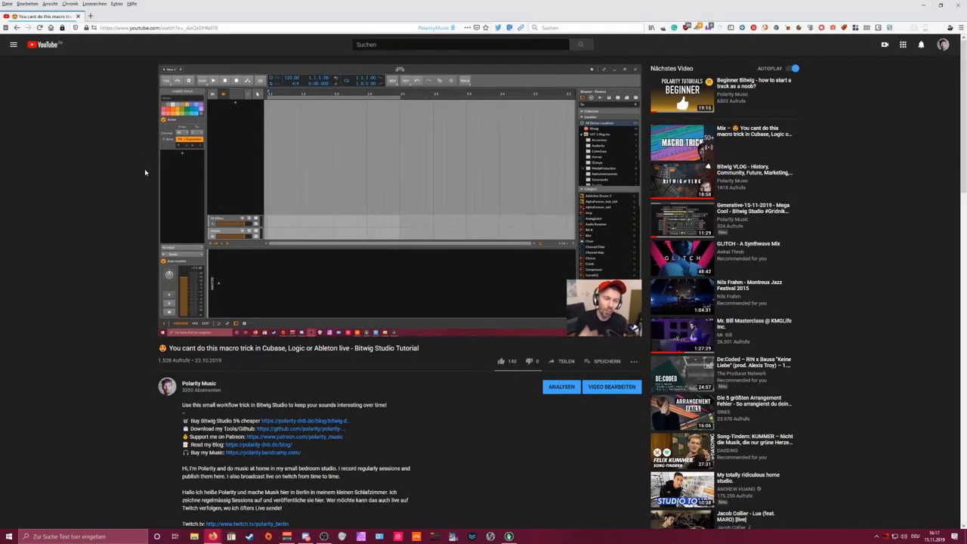
Scroll the video description down to the 'Buy Bitwig Studio 5% cheaper' link
{"action": "scroll", "scroll_direction": "down", "scroll_amount": 3}
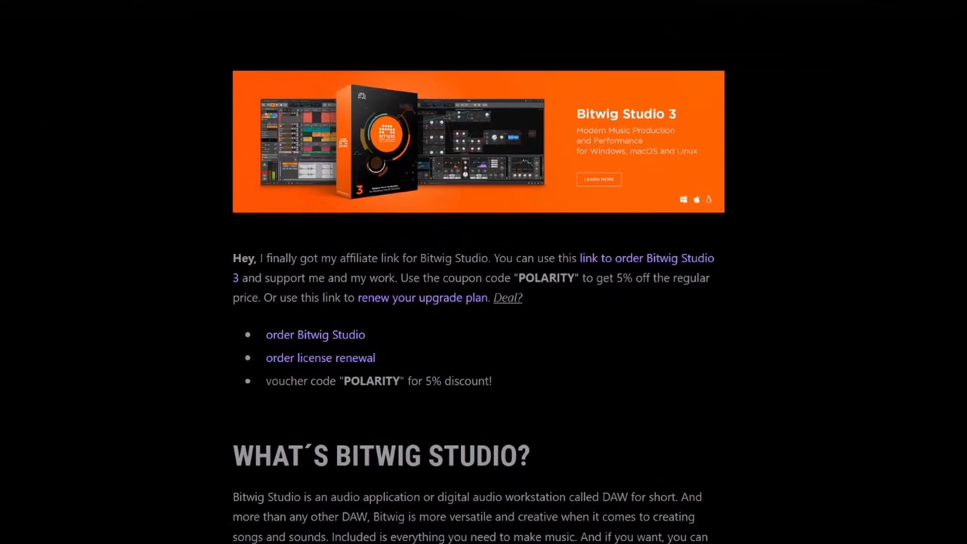
Redeem voucher code POLARITY on the Bitwig Studio order in the shop cart
{"action": "left_click", "coordinate": [315, 335]}
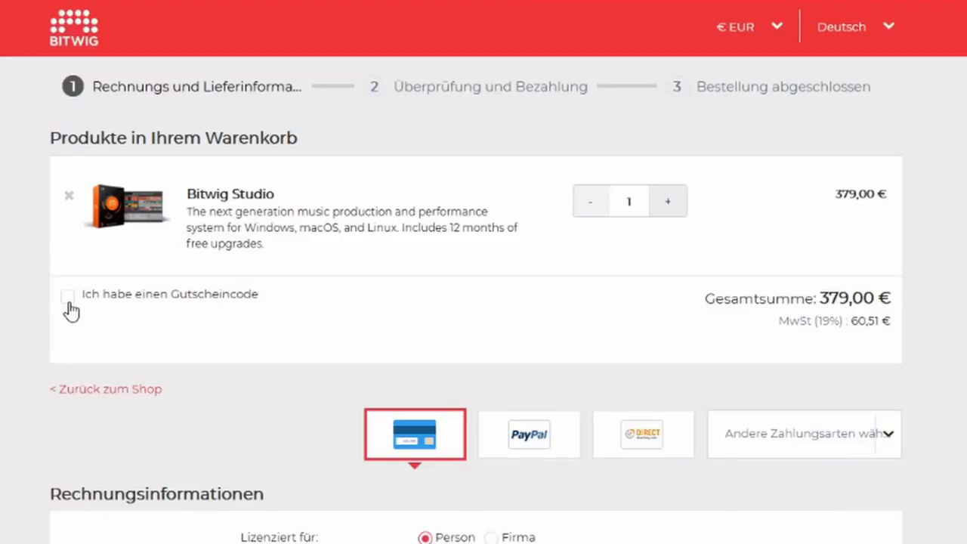
{"action": "left_click", "coordinate": [68, 300]}
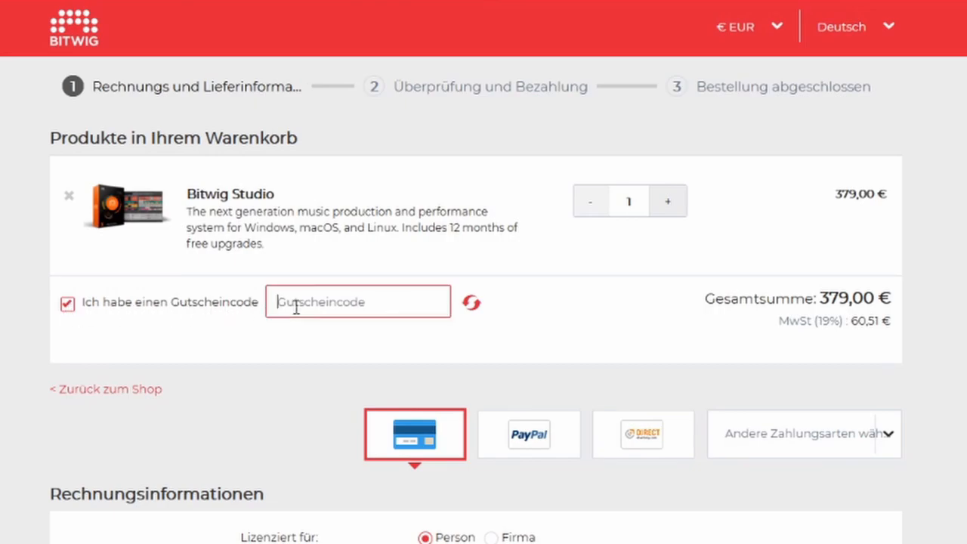
{"action": "type", "text": "POLARITY"}
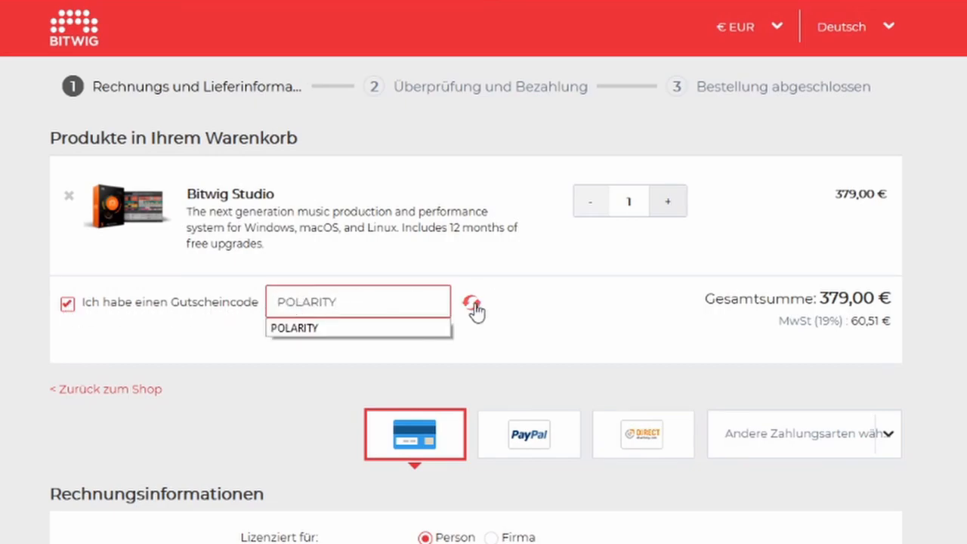
{"action": "left_click", "coordinate": [474, 309]}
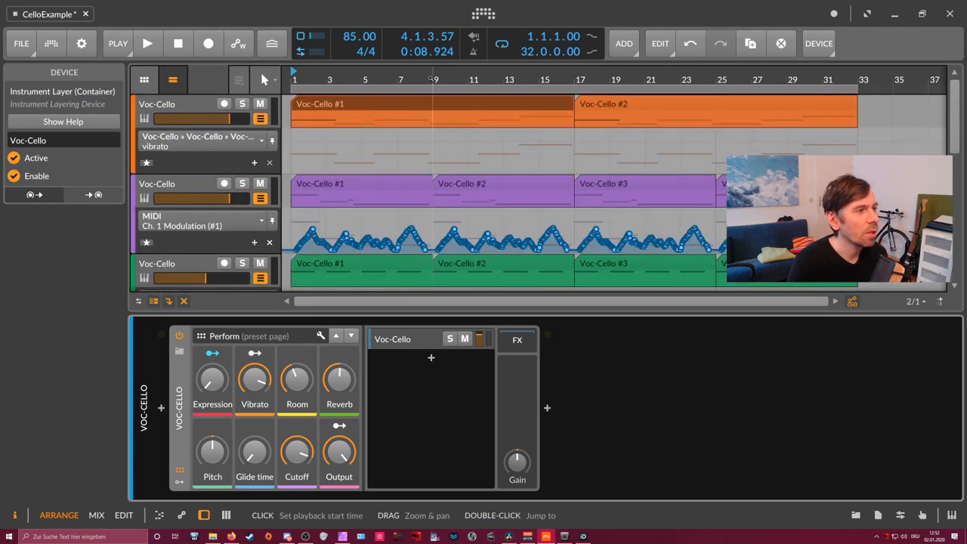
Play the CelloExample arrangement from bar 9 and scroll to the lower Modulation lanes
{"action": "left_click", "coordinate": [147, 43]}
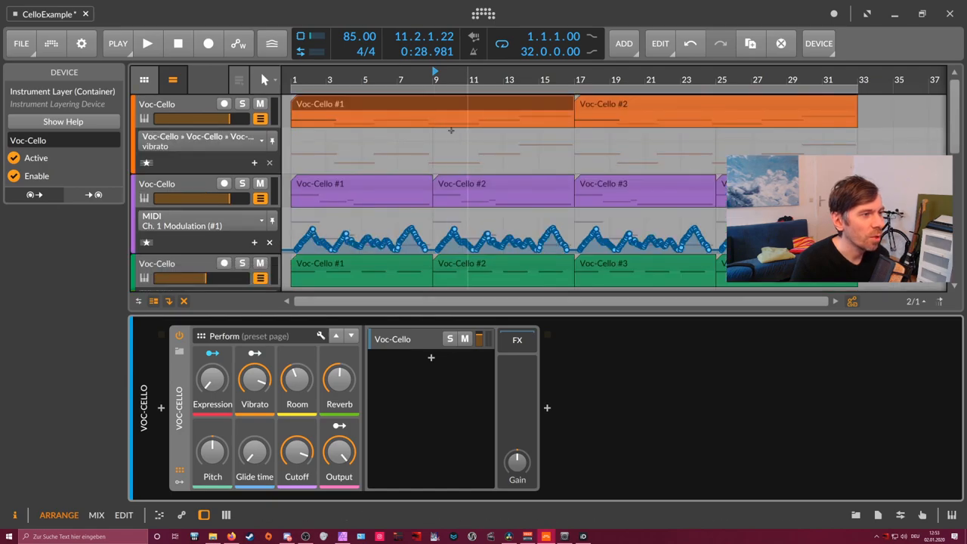
{"action": "scroll", "scroll_direction": "down", "scroll_amount": 3}
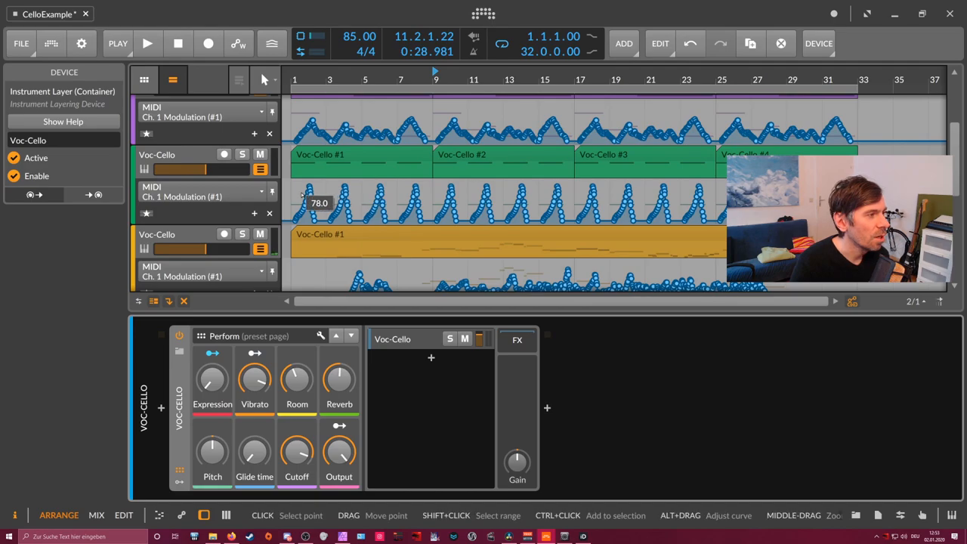
Play the armed bottom Voc-Cello track with Expression raised and Vibrato at 24.8%
{"action": "left_click_drag", "start_coordinate": [306, 202], "coordinate": [347, 195]}
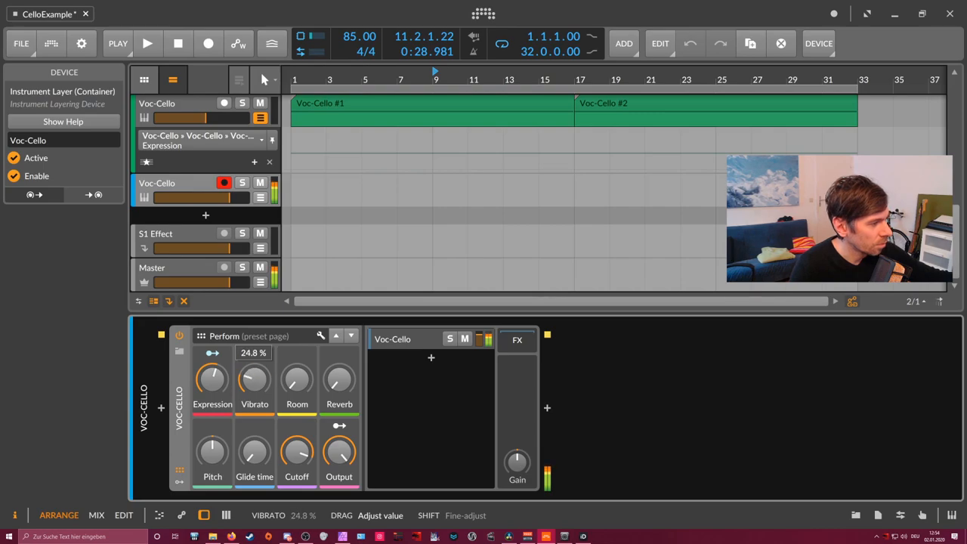
Sweep Vibrato between 41% and 100%, settling near 85%, then set Room to 53%
{"action": "left_click_drag", "start_coordinate": [254, 378], "coordinate": [254, 355]}
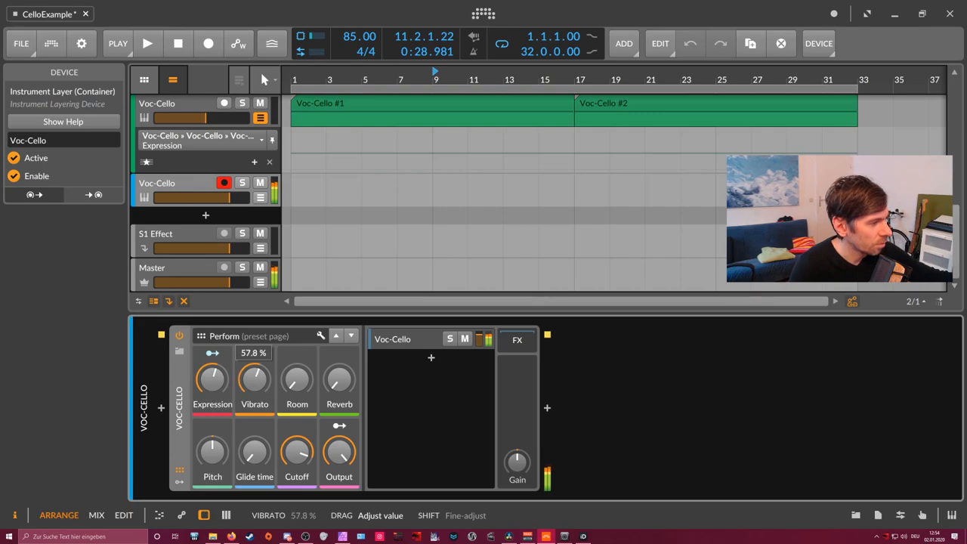
{"action": "left_click_drag", "start_coordinate": [255, 378], "coordinate": [254, 340]}
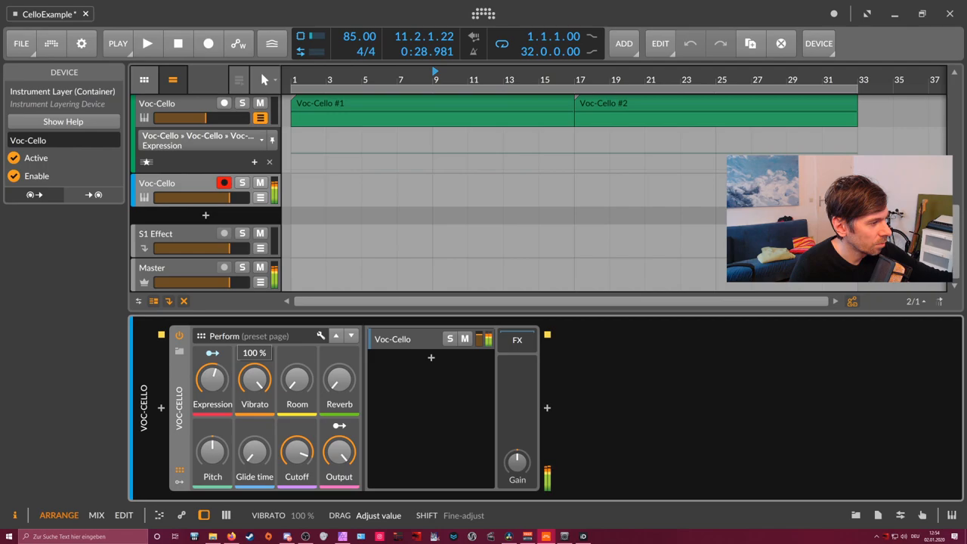
{"action": "left_click_drag", "start_coordinate": [254, 377], "coordinate": [254, 408]}
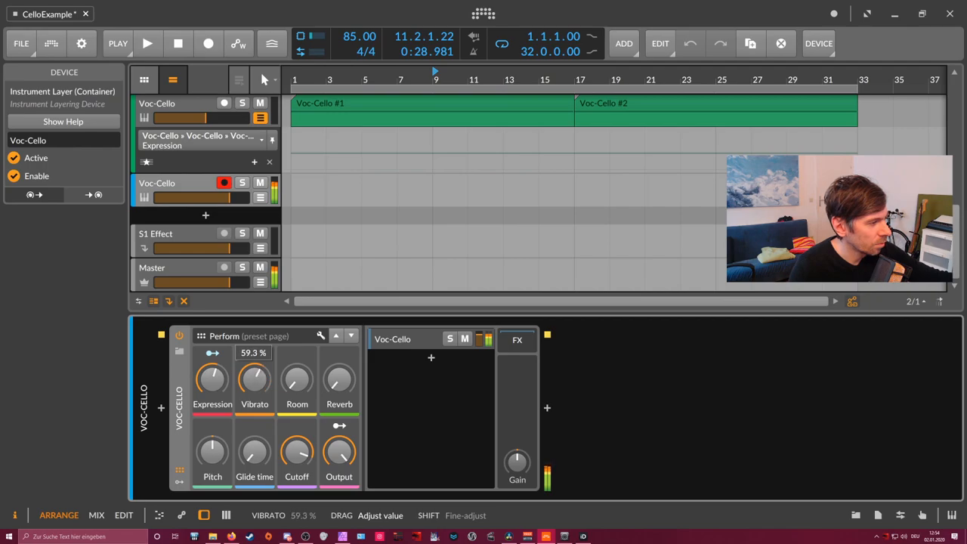
{"action": "left_click_drag", "start_coordinate": [255, 377], "coordinate": [255, 408]}
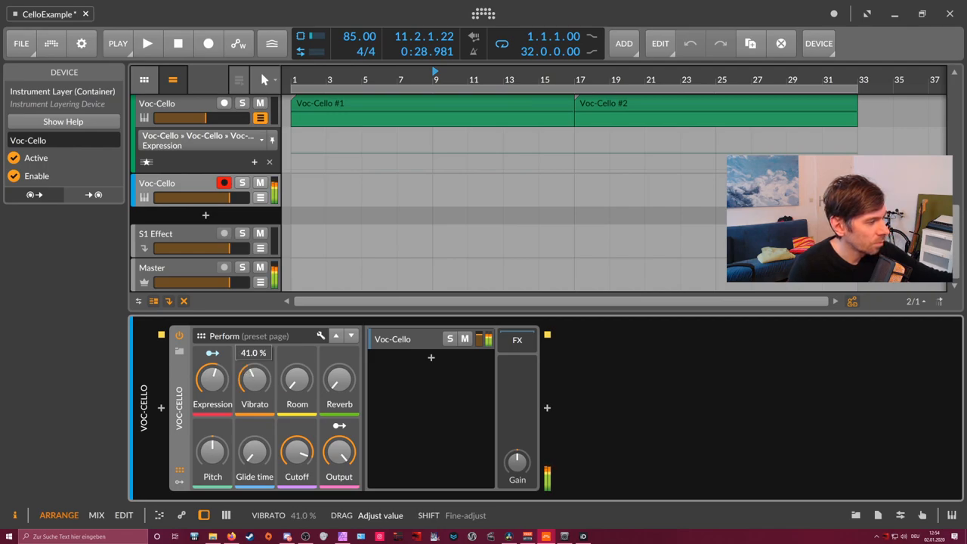
{"action": "left_click_drag", "start_coordinate": [254, 377], "coordinate": [255, 363]}
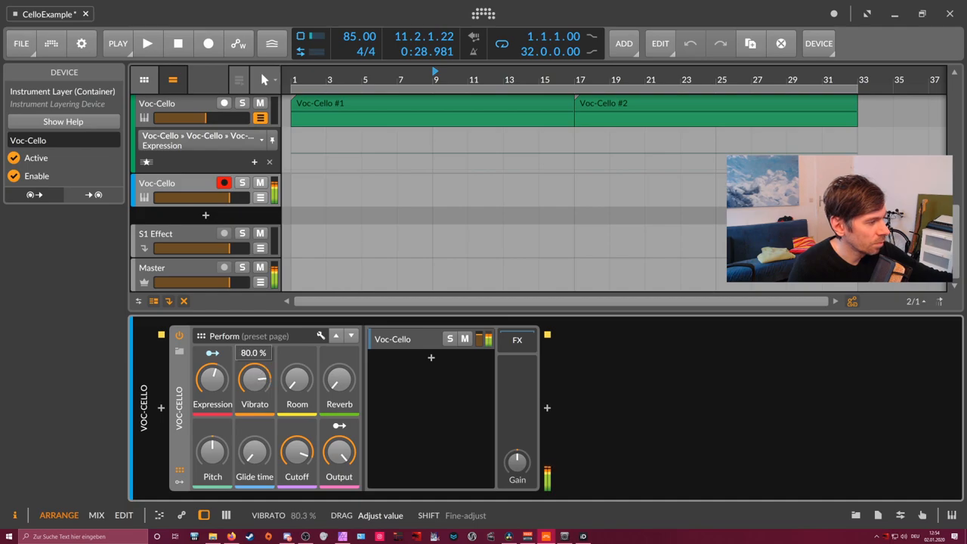
{"action": "left_click_drag", "start_coordinate": [212, 377], "coordinate": [212, 393]}
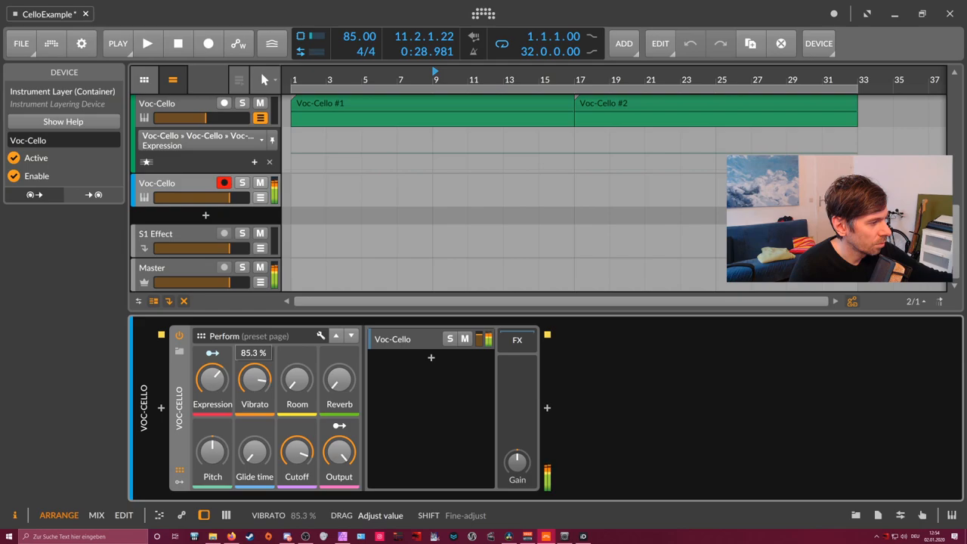
{"action": "left_click_drag", "start_coordinate": [255, 378], "coordinate": [254, 393]}
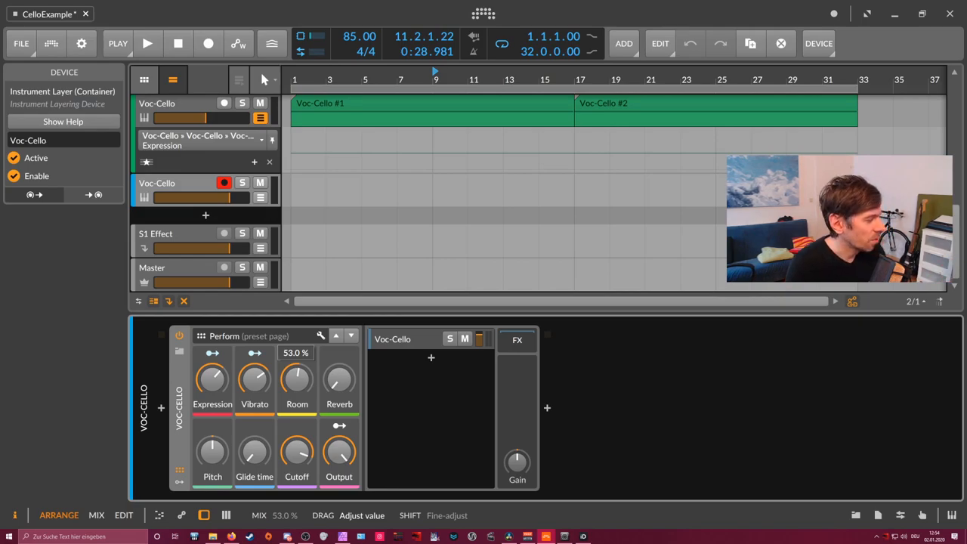
Turn Room up to 100%, drop Vibrato to 23.5%, and lower Expression to 34%
{"action": "left_click_drag", "start_coordinate": [296, 379], "coordinate": [297, 355]}
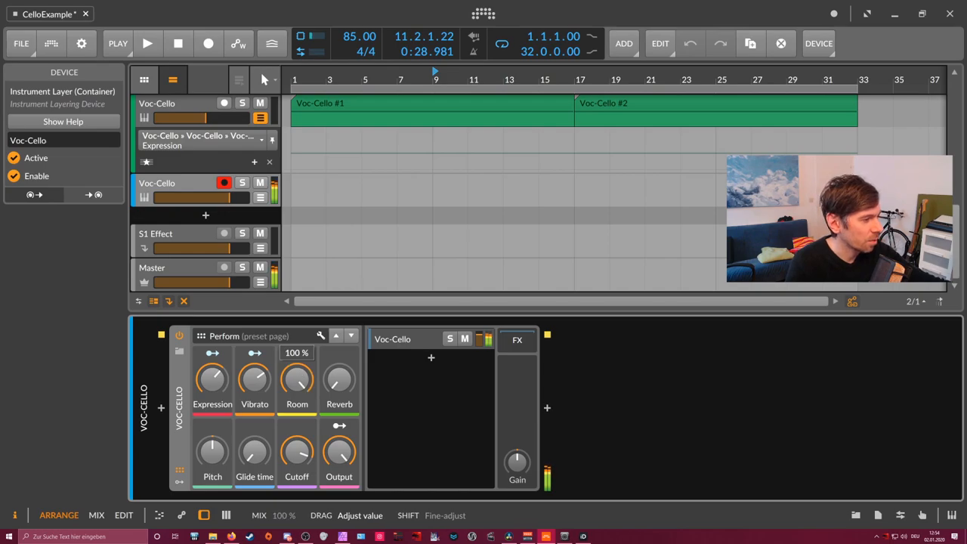
{"action": "left_click_drag", "start_coordinate": [255, 377], "coordinate": [254, 386]}
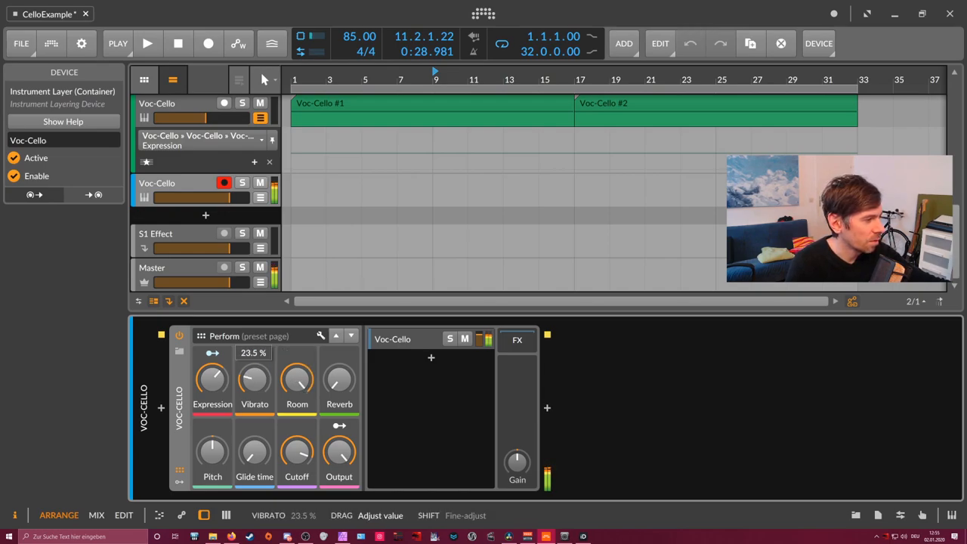
{"action": "left_click_drag", "start_coordinate": [212, 378], "coordinate": [212, 359]}
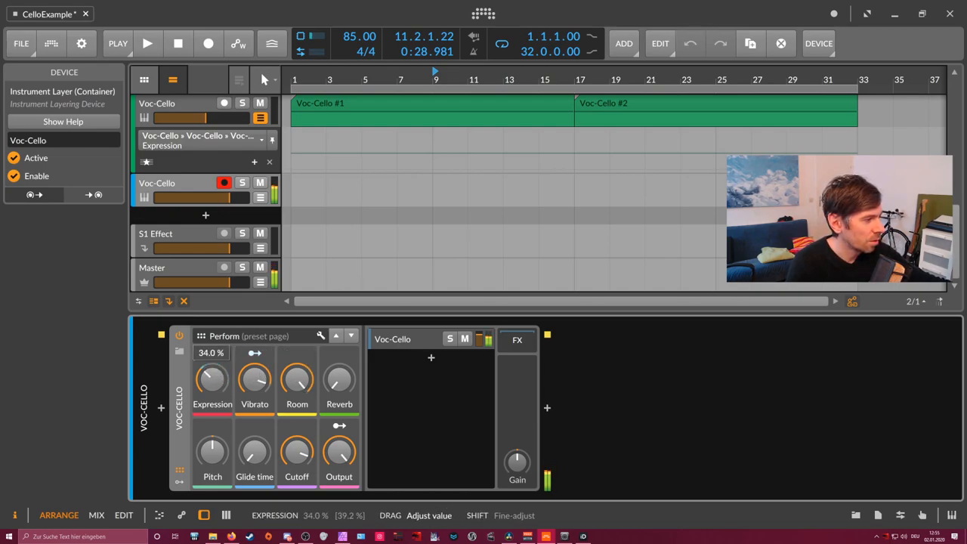
{"action": "left_click_drag", "start_coordinate": [212, 378], "coordinate": [213, 355]}
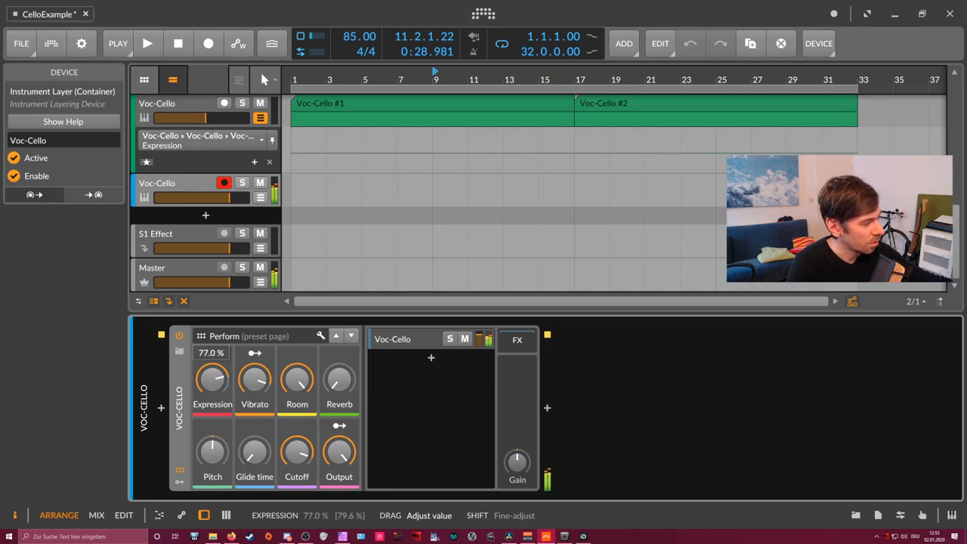
{"action": "left_click_drag", "start_coordinate": [212, 380], "coordinate": [212, 355]}
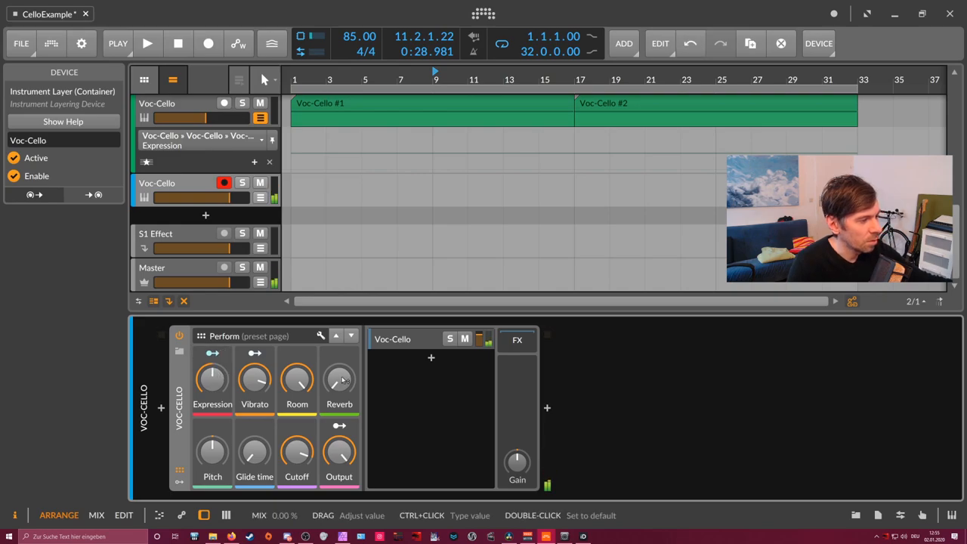
Audition Expression from 89% down to about 75%, and raise Vibrato to 98.5%
{"action": "left_click_drag", "start_coordinate": [339, 378], "coordinate": [339, 385]}
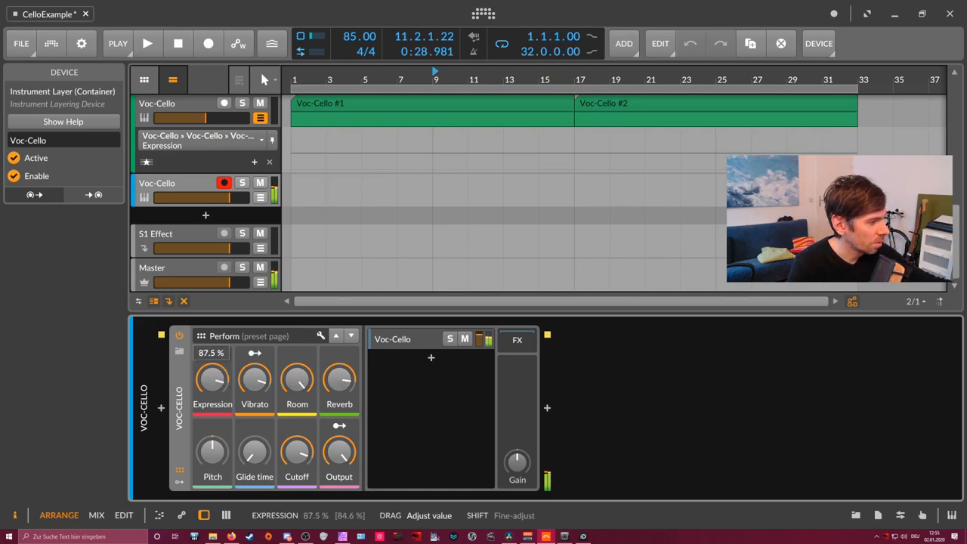
{"action": "left_click_drag", "start_coordinate": [212, 377], "coordinate": [212, 374]}
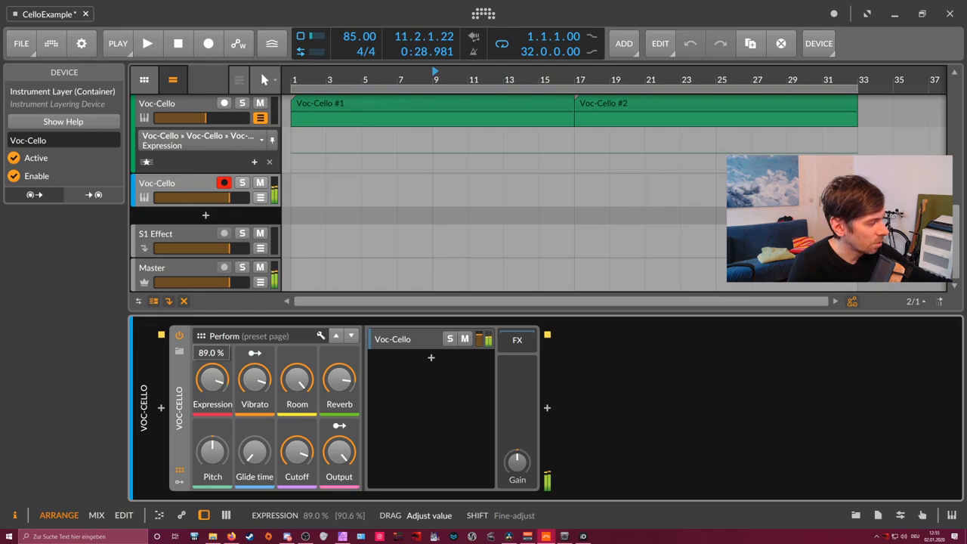
{"action": "left_click_drag", "start_coordinate": [213, 377], "coordinate": [213, 408]}
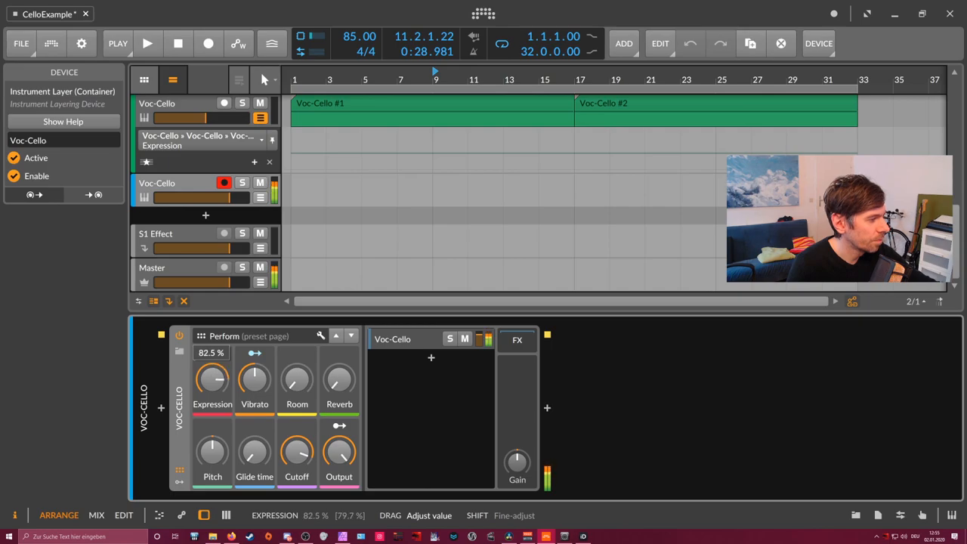
{"action": "left_click_drag", "start_coordinate": [212, 379], "coordinate": [212, 400]}
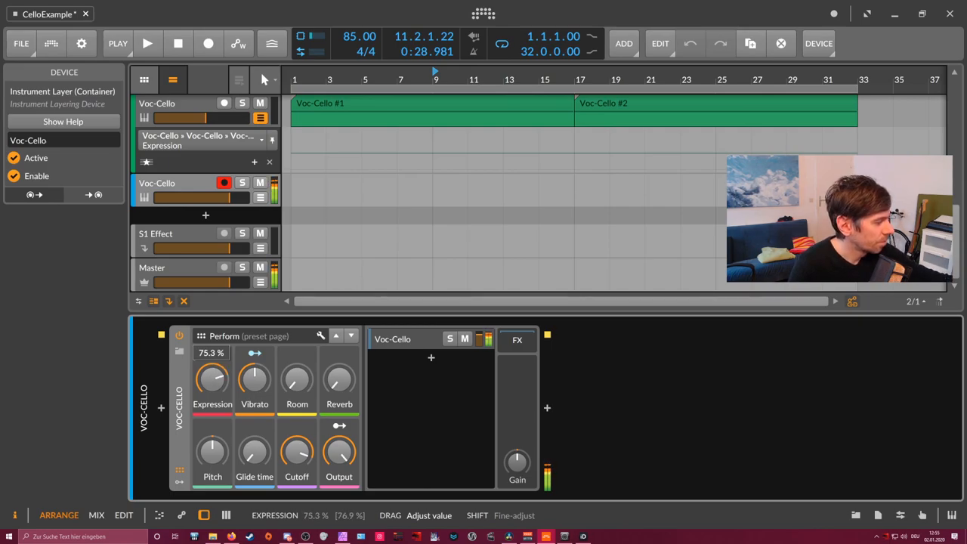
{"action": "left_click_drag", "start_coordinate": [213, 378], "coordinate": [212, 355]}
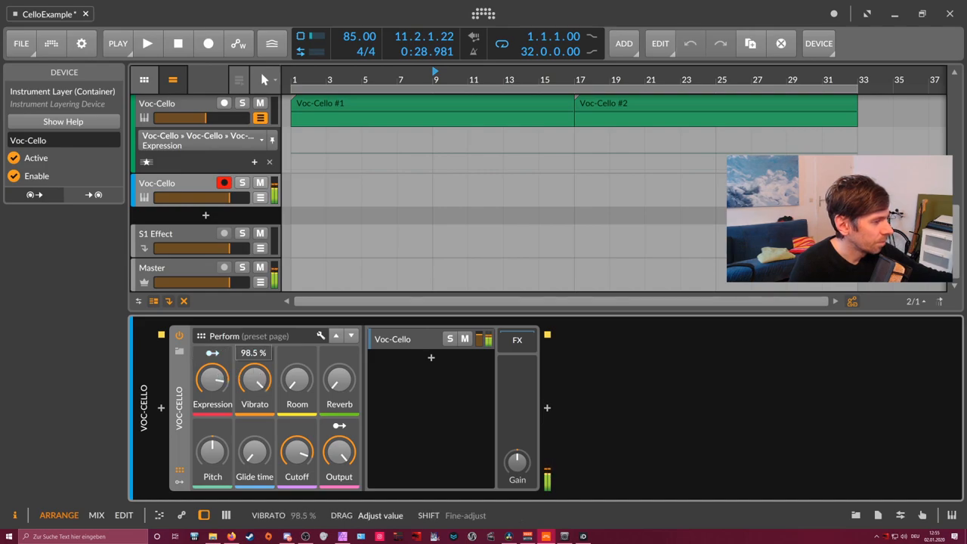
{"action": "left_click_drag", "start_coordinate": [212, 380], "coordinate": [212, 400]}
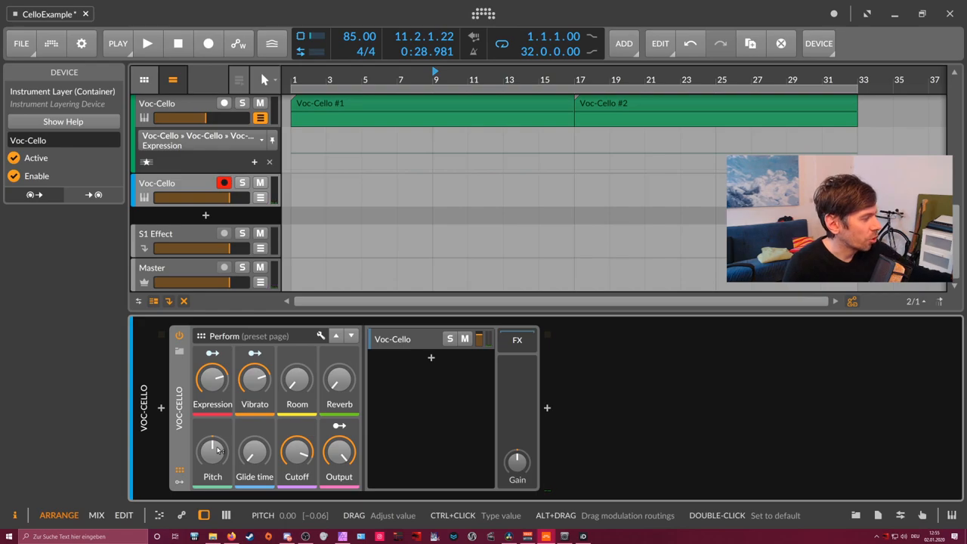
Bend Pitch to around -0.30, then reset it to 0.00
{"action": "left_click_drag", "start_coordinate": [213, 450], "coordinate": [213, 446]}
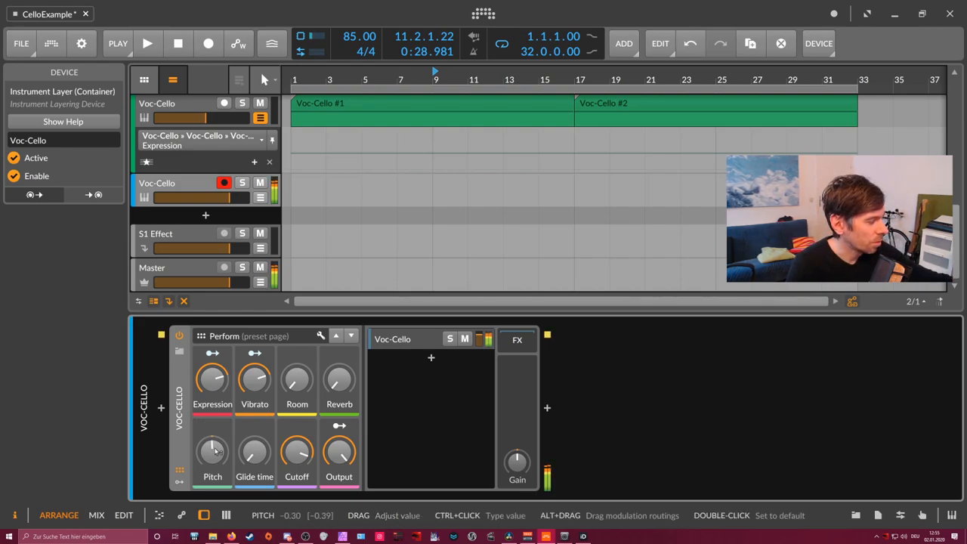
{"action": "double_click", "coordinate": [212, 450]}
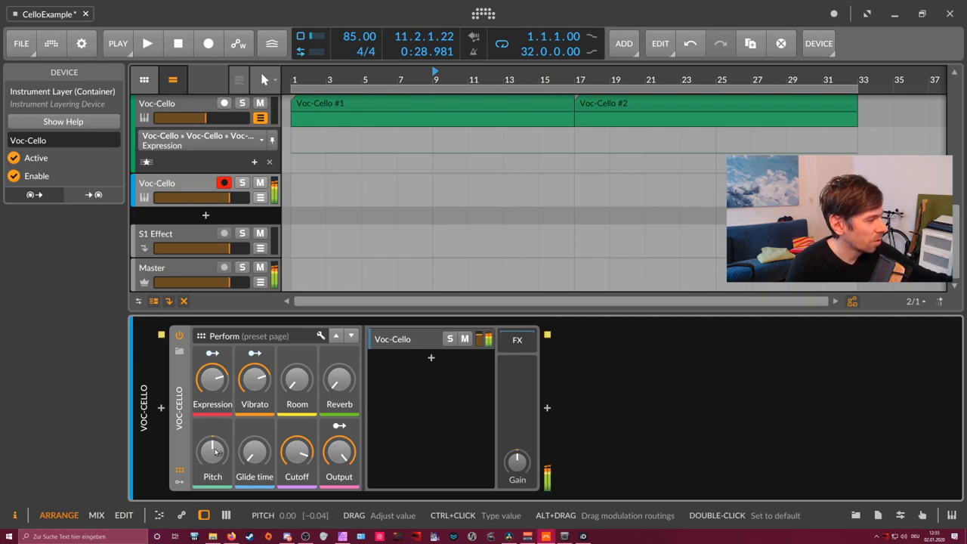
{"action": "left_click_drag", "start_coordinate": [212, 449], "coordinate": [212, 444]}
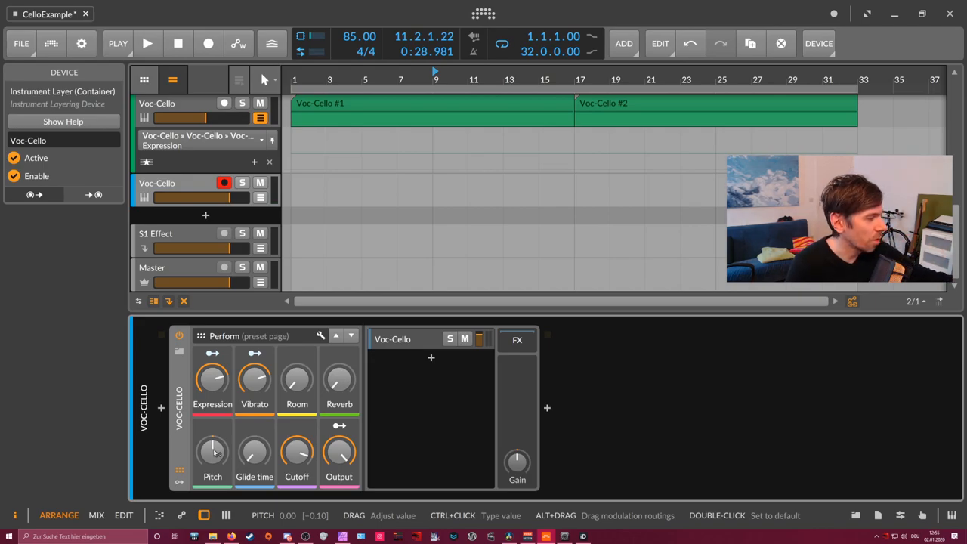
Shorten the Glide time from 562 ms to about 308 ms
{"action": "left_click_drag", "start_coordinate": [212, 453], "coordinate": [212, 442]}
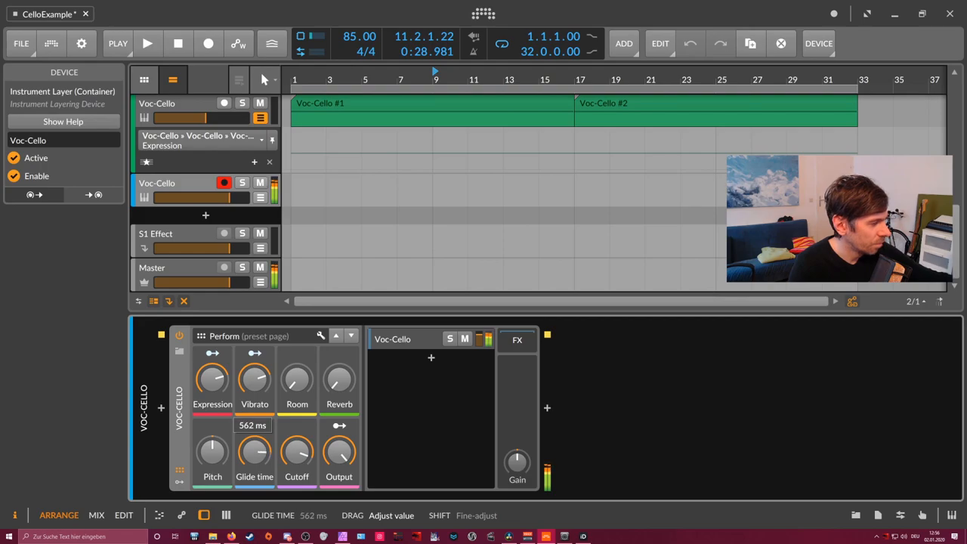
{"action": "left_click_drag", "start_coordinate": [255, 453], "coordinate": [255, 476]}
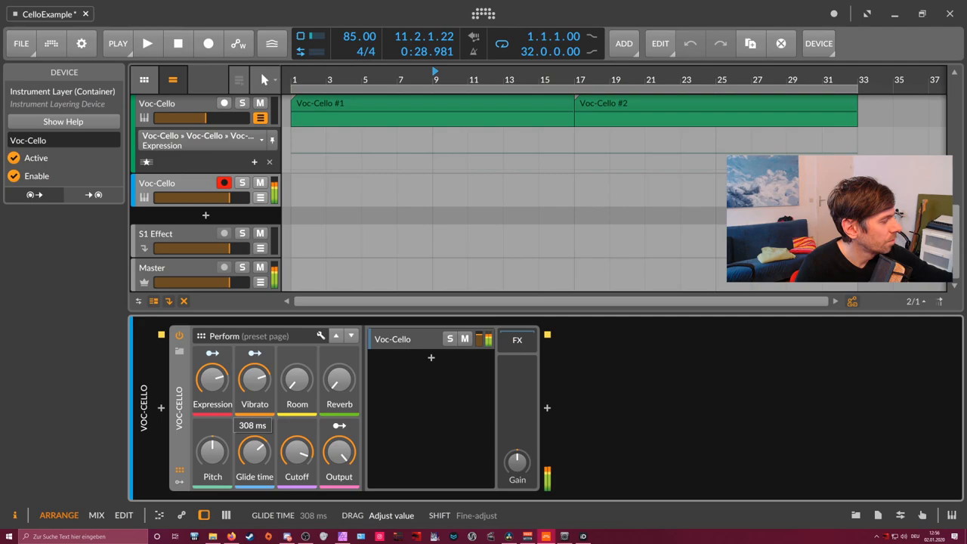
{"action": "left_click_drag", "start_coordinate": [255, 453], "coordinate": [254, 475]}
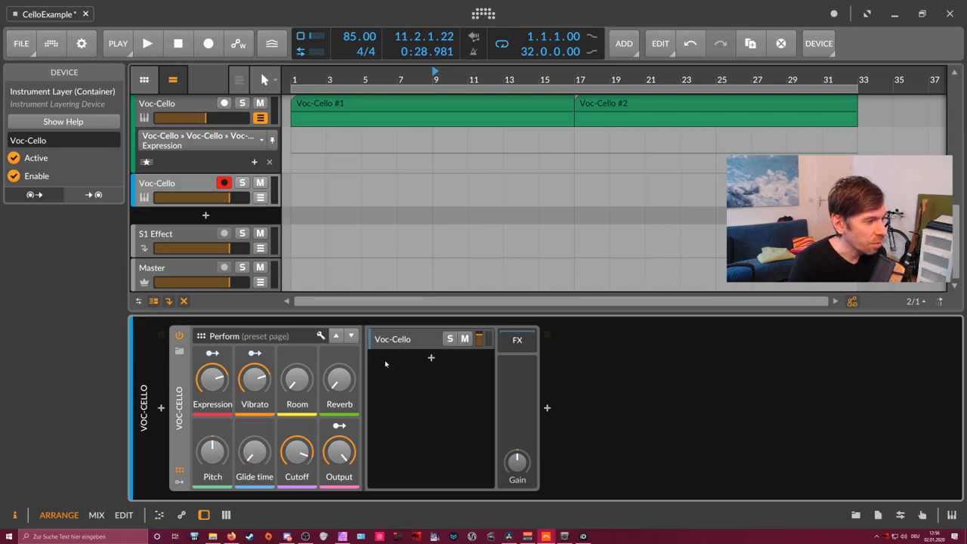
{"action": "mouse_move", "coordinate": [297, 452]}
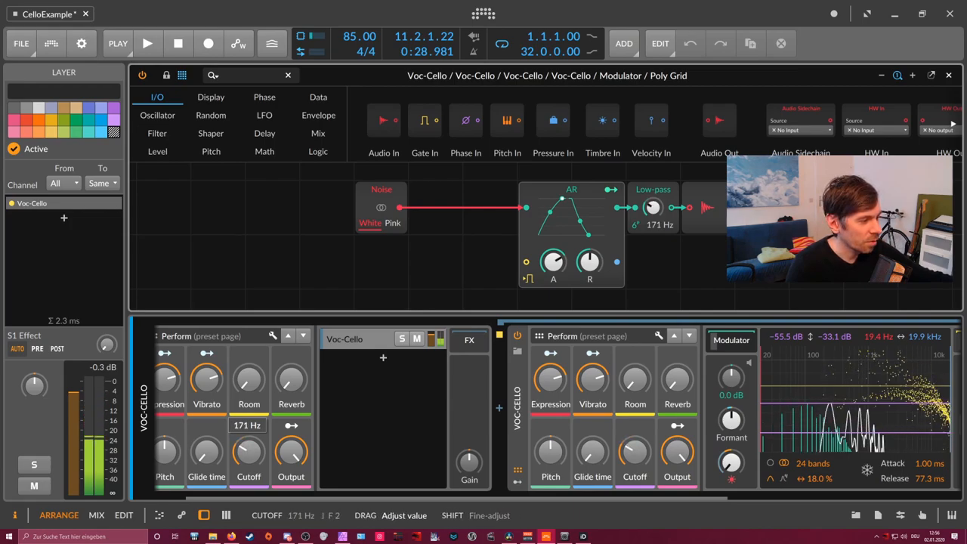
Set the noise modulator's low-pass Cutoff knob to 171 Hz
{"action": "left_click_drag", "start_coordinate": [248, 453], "coordinate": [248, 423]}
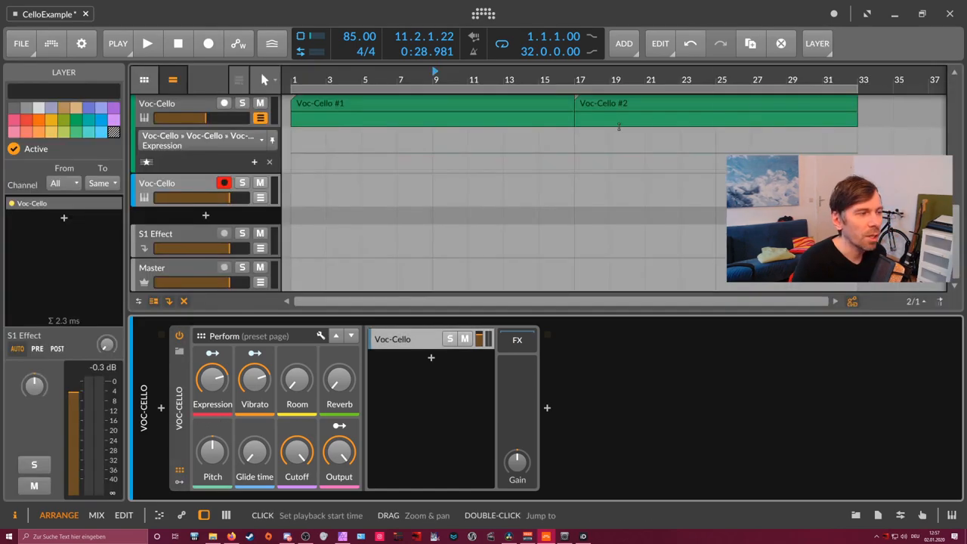
Select the Voc-Cello track header to show its Instrument Track Inspector panel
{"action": "left_click", "coordinate": [174, 183]}
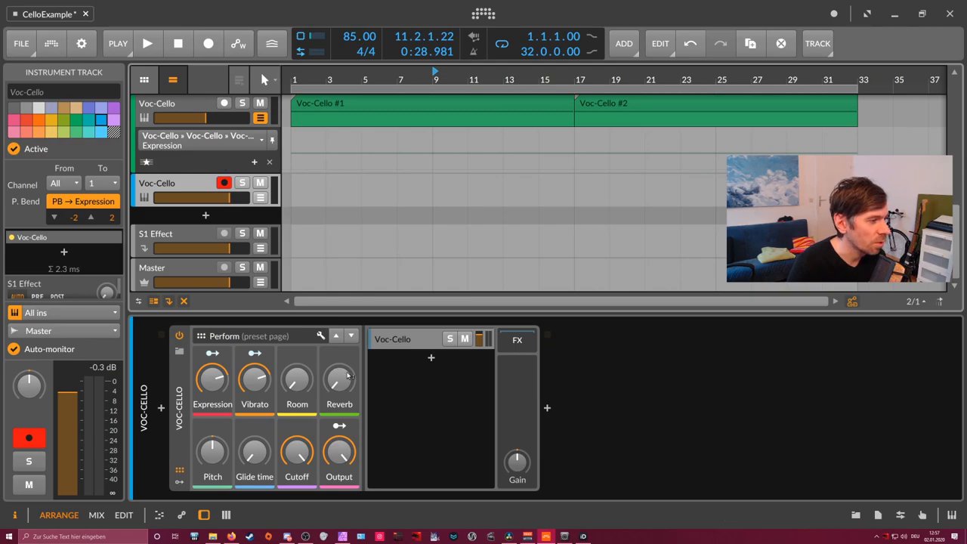
{"action": "mouse_move", "coordinate": [349, 381]}
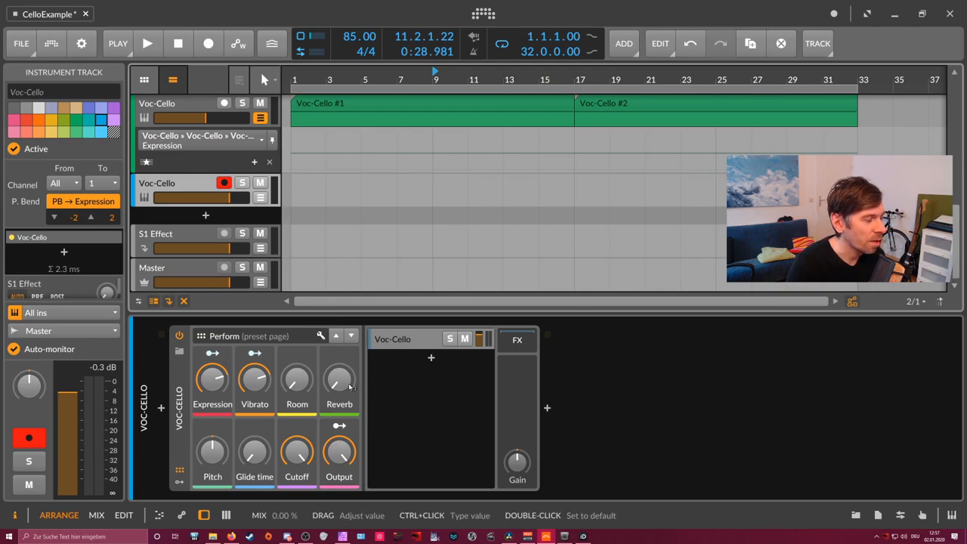